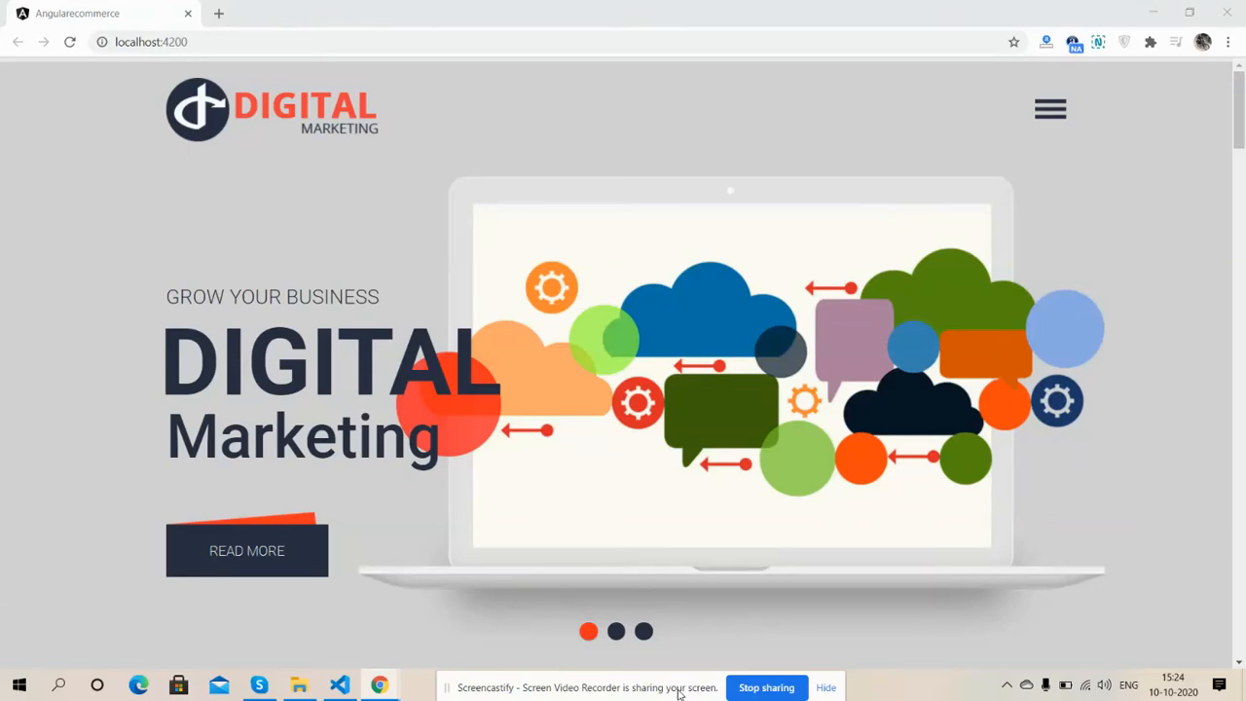
Switch the homepage banner carousel to its third slide.
{"action": "left_click", "coordinate": [615, 631]}
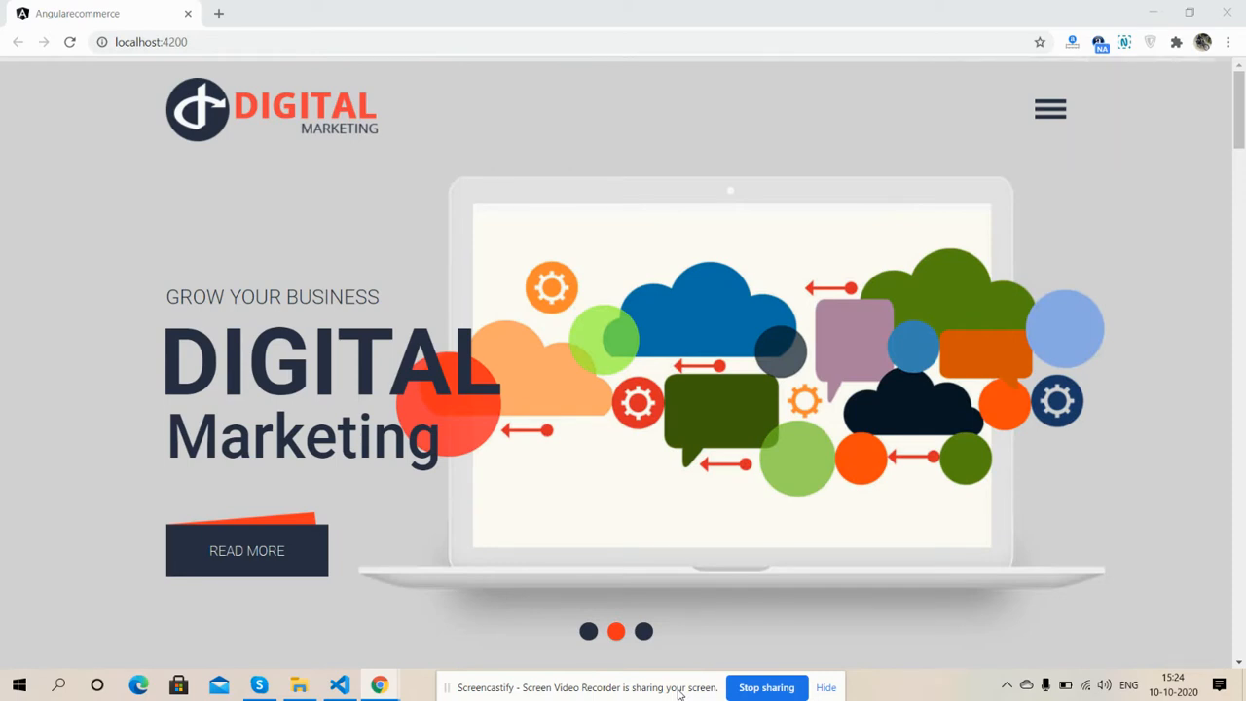
{"action": "left_click", "coordinate": [642, 631]}
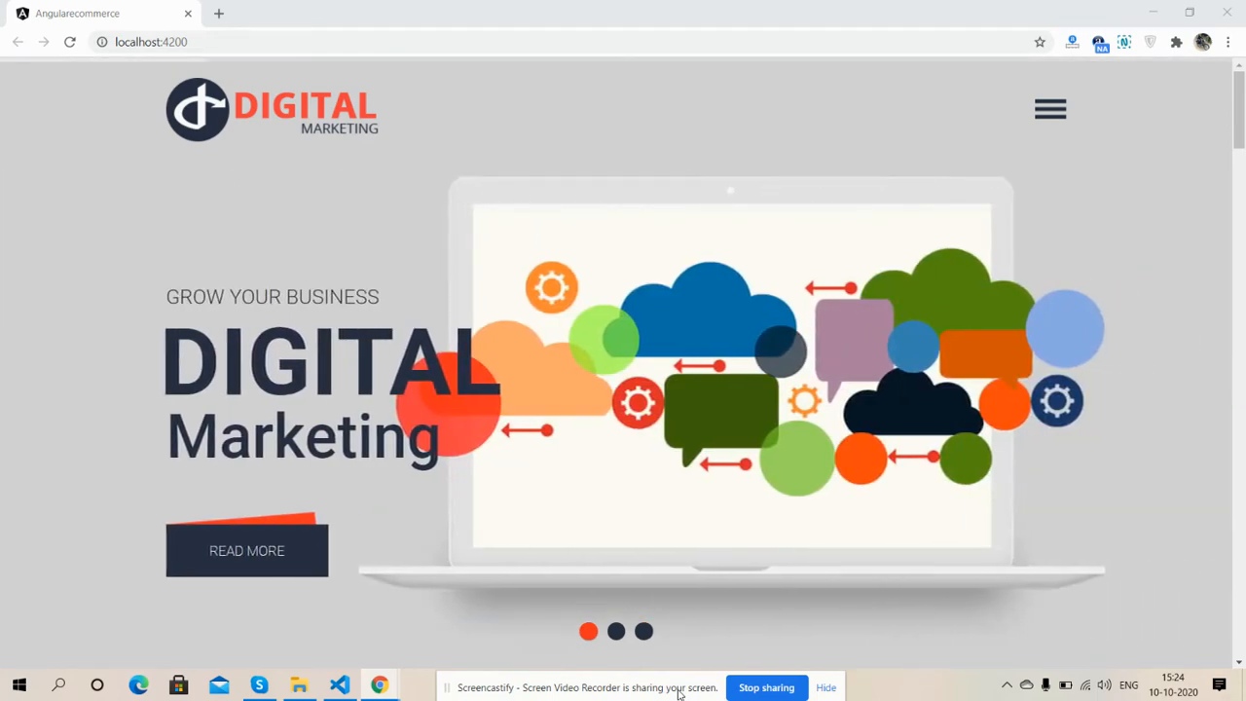
{"action": "mouse_move", "coordinate": [619, 612]}
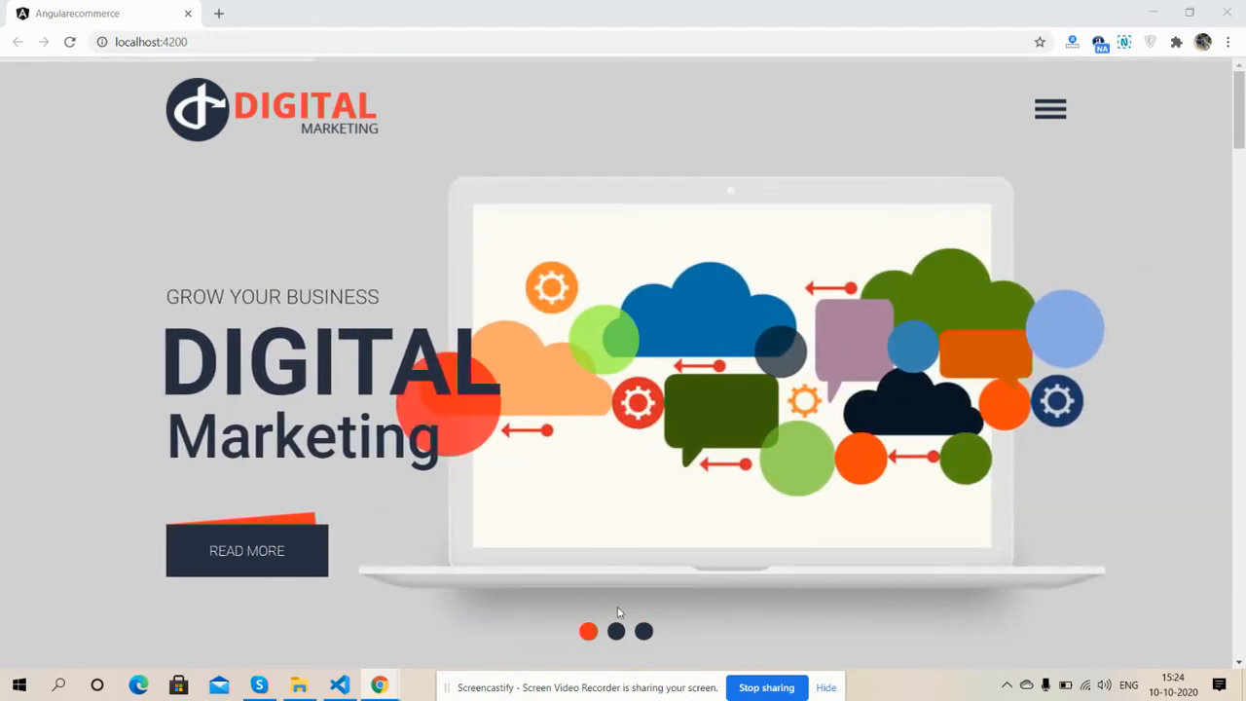
{"action": "left_click", "coordinate": [643, 630]}
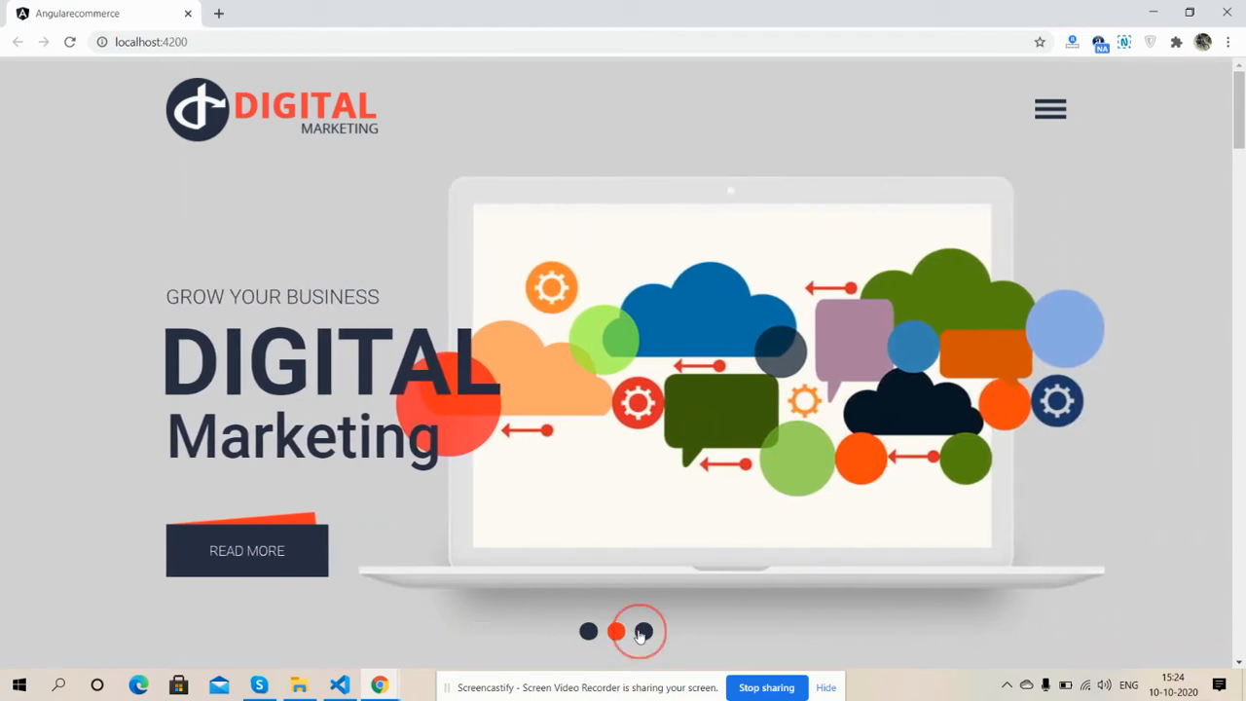
Toggle the side navigation closed and open again, showing Home, About, Services, Contact us.
{"action": "left_click", "coordinate": [1049, 108]}
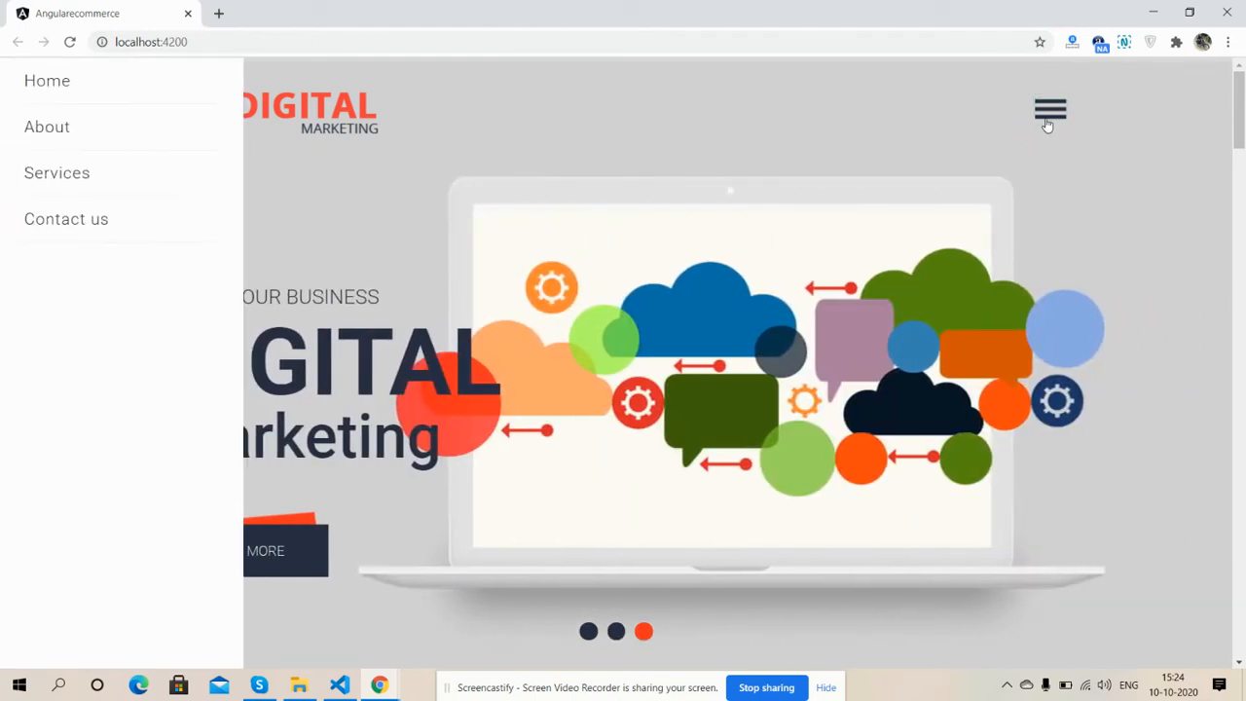
{"action": "left_click", "coordinate": [1050, 110]}
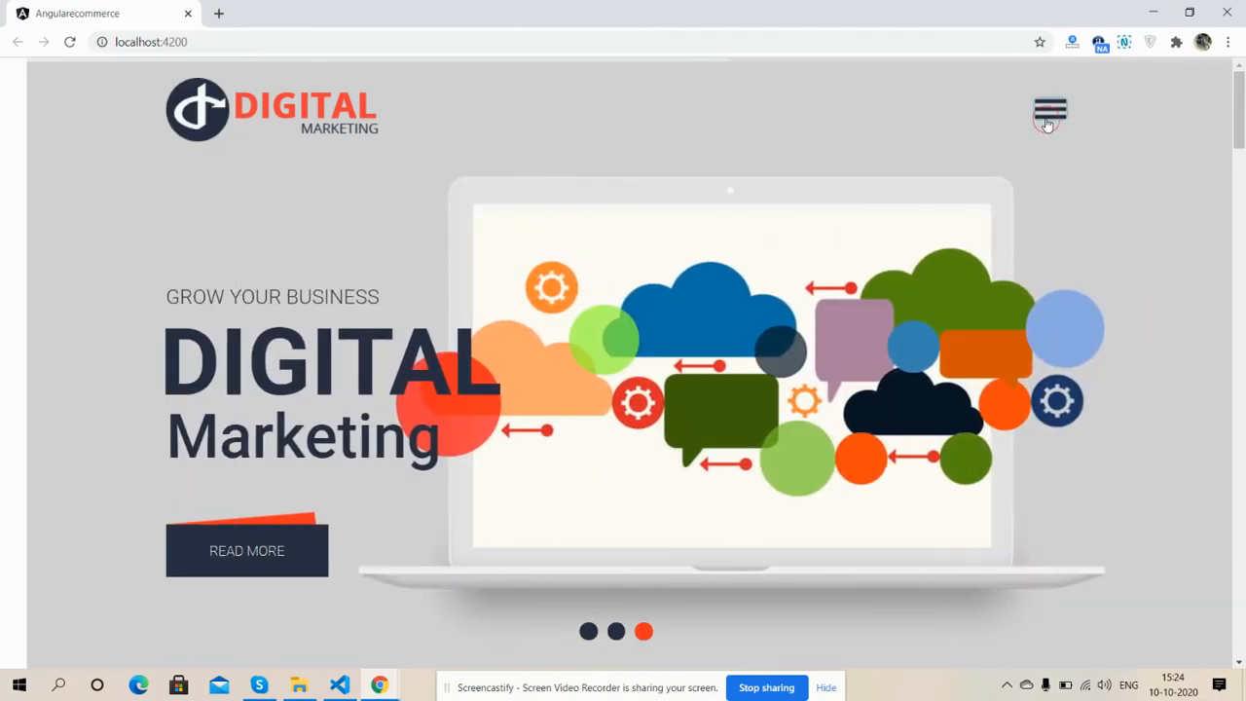
{"action": "left_click", "coordinate": [1049, 110]}
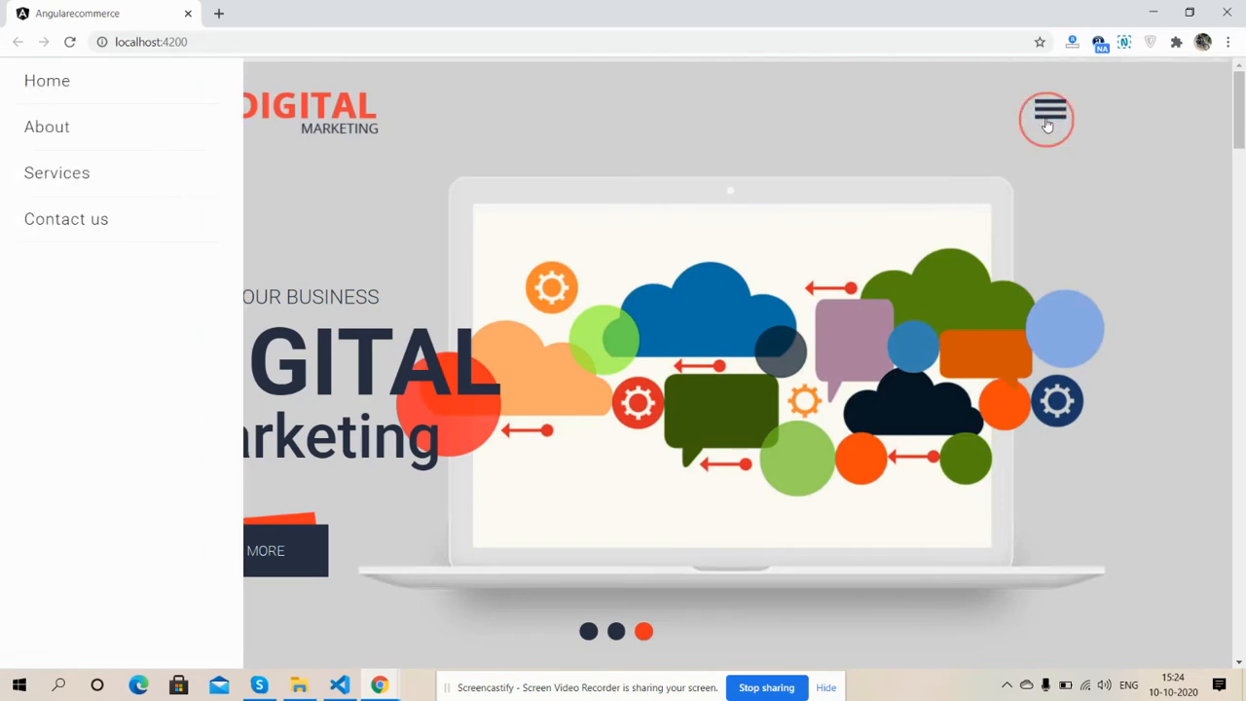
Scroll down through the template's lower sections to the page footer.
{"action": "scroll", "scroll_direction": "down", "scroll_amount": 3}
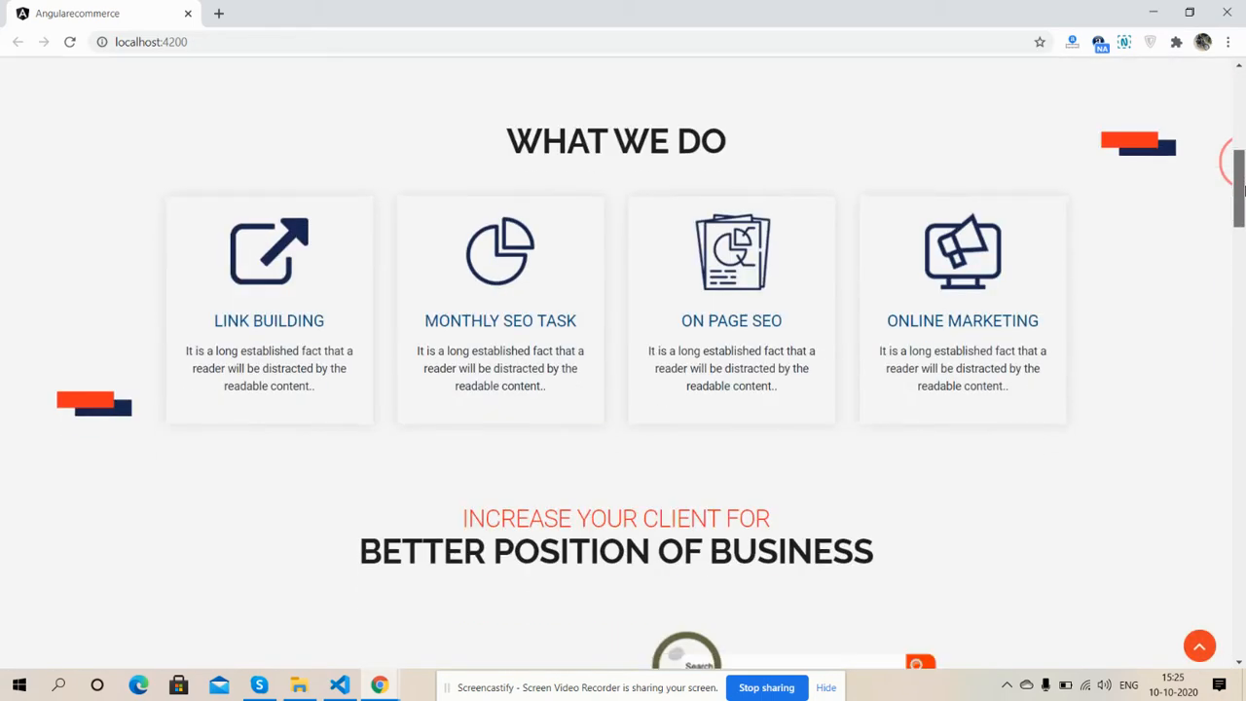
{"action": "mouse_move", "coordinate": [731, 310]}
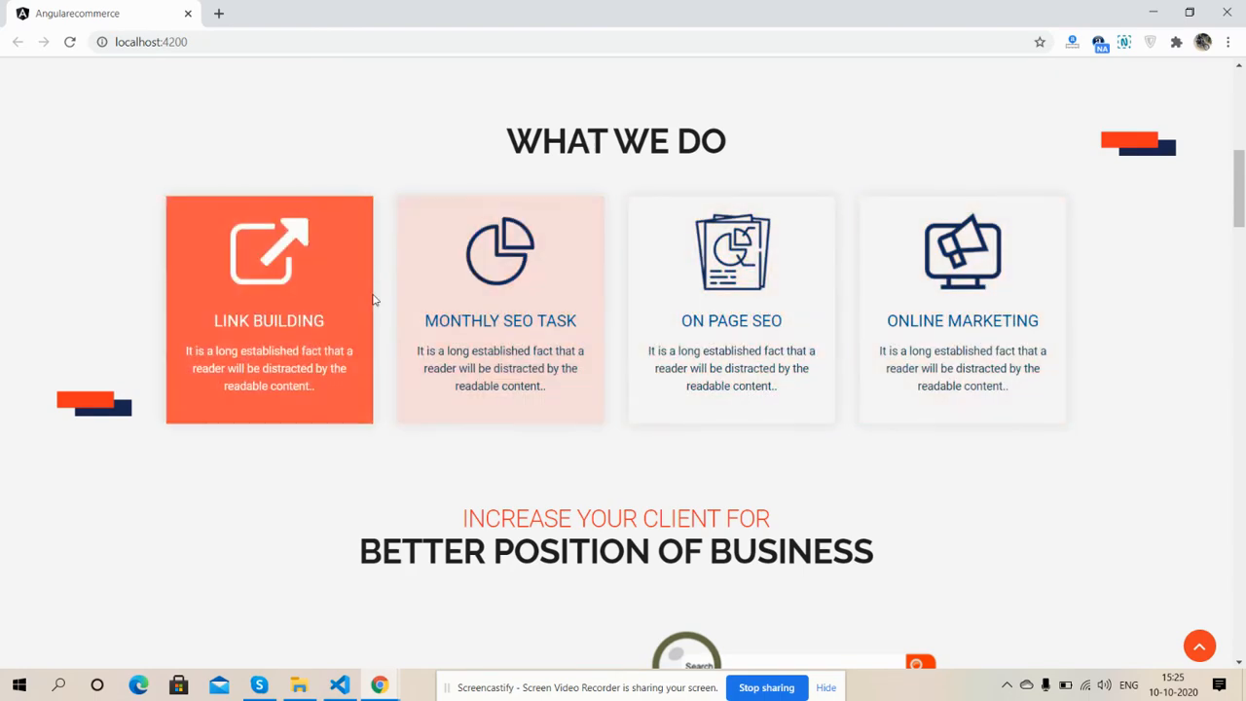
{"action": "scroll", "scroll_direction": "down", "scroll_amount": 3}
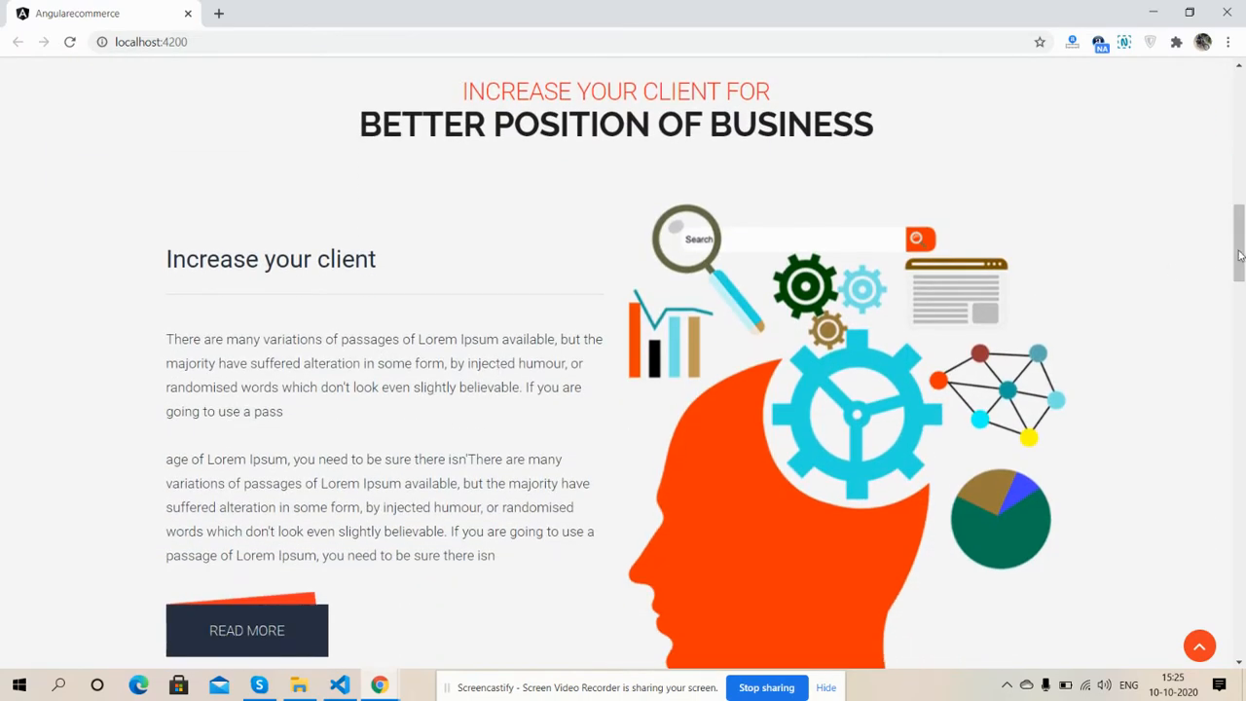
{"action": "scroll", "scroll_direction": "down", "scroll_amount": 3}
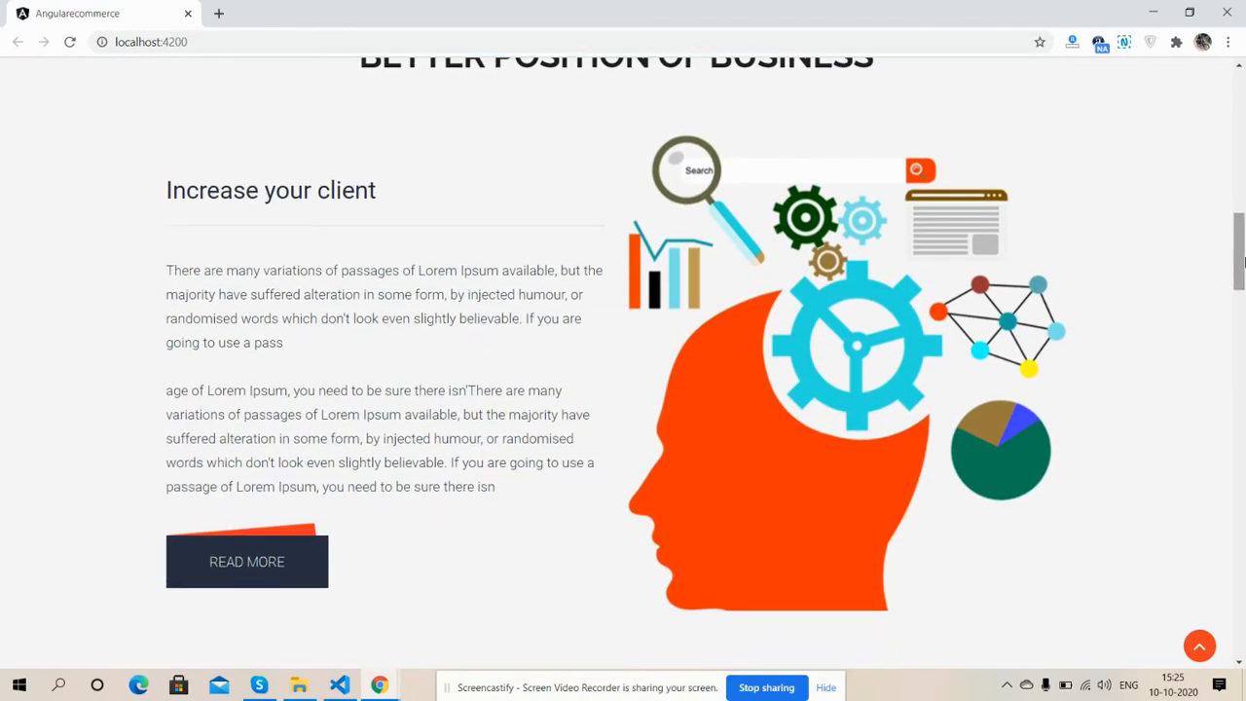
{"action": "scroll", "scroll_direction": "down", "scroll_amount": 3}
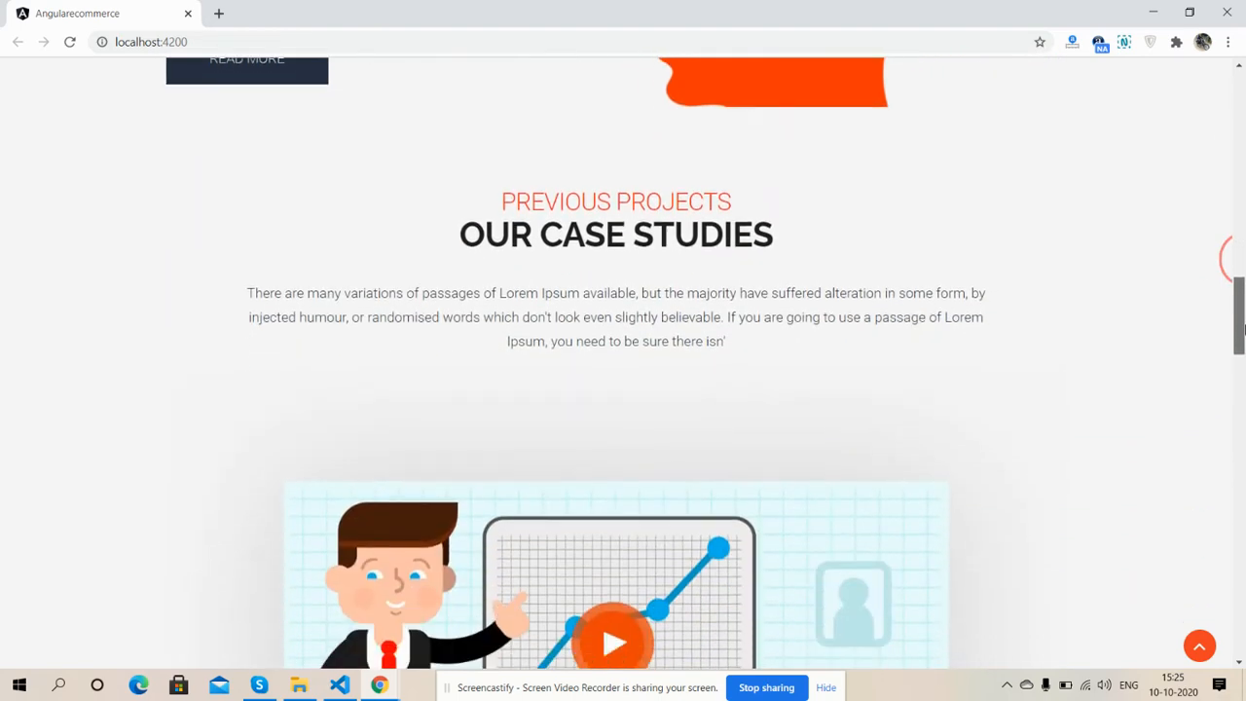
{"action": "scroll", "scroll_direction": "down", "scroll_amount": 3}
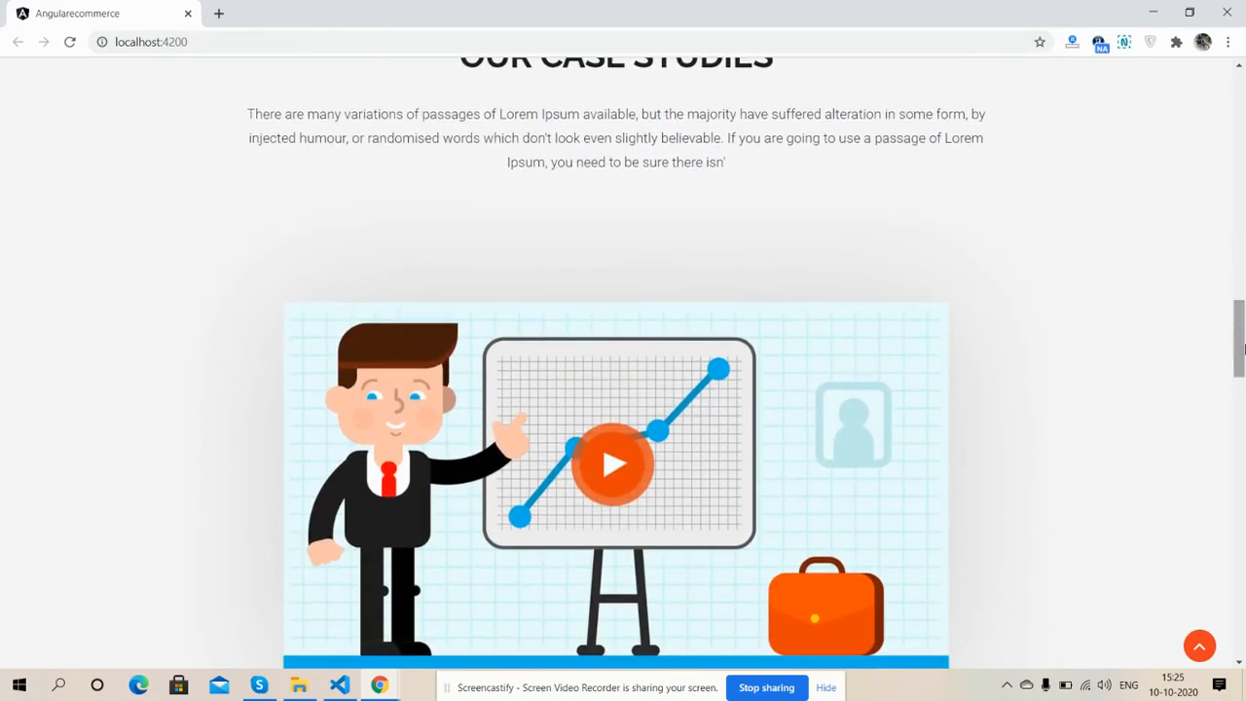
{"action": "scroll", "scroll_direction": "down", "scroll_amount": 3}
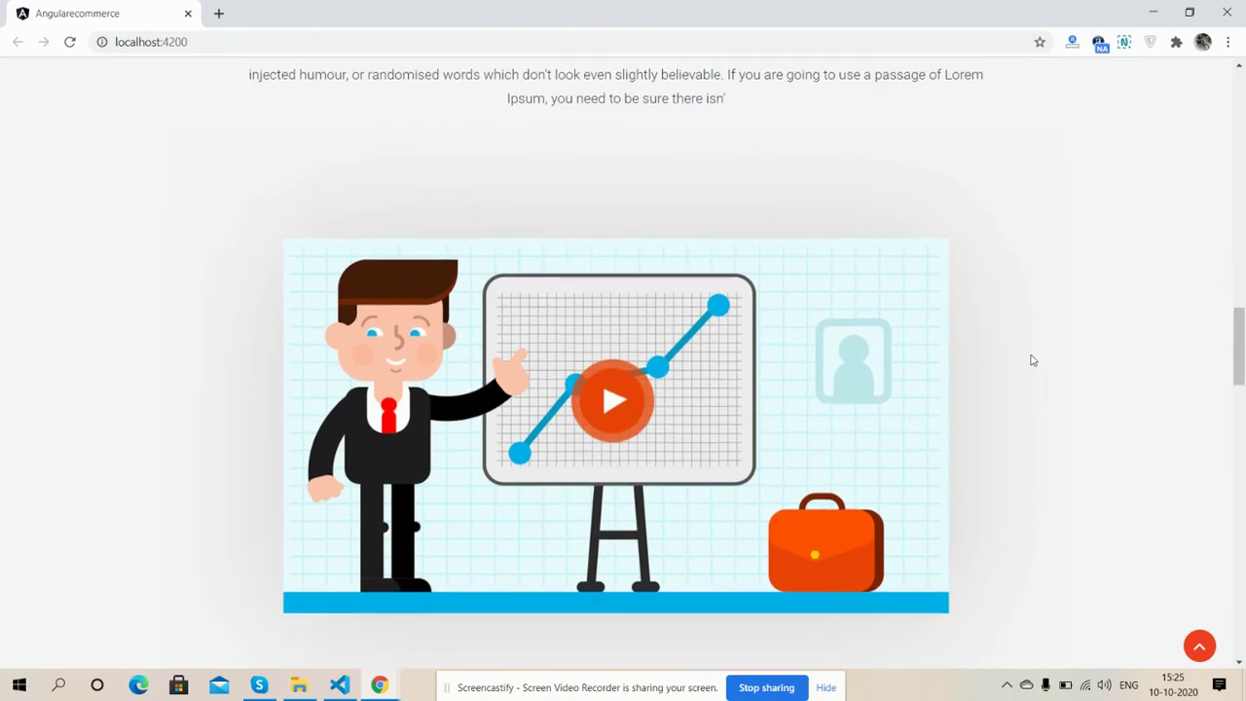
{"action": "scroll", "scroll_direction": "down", "scroll_amount": 3}
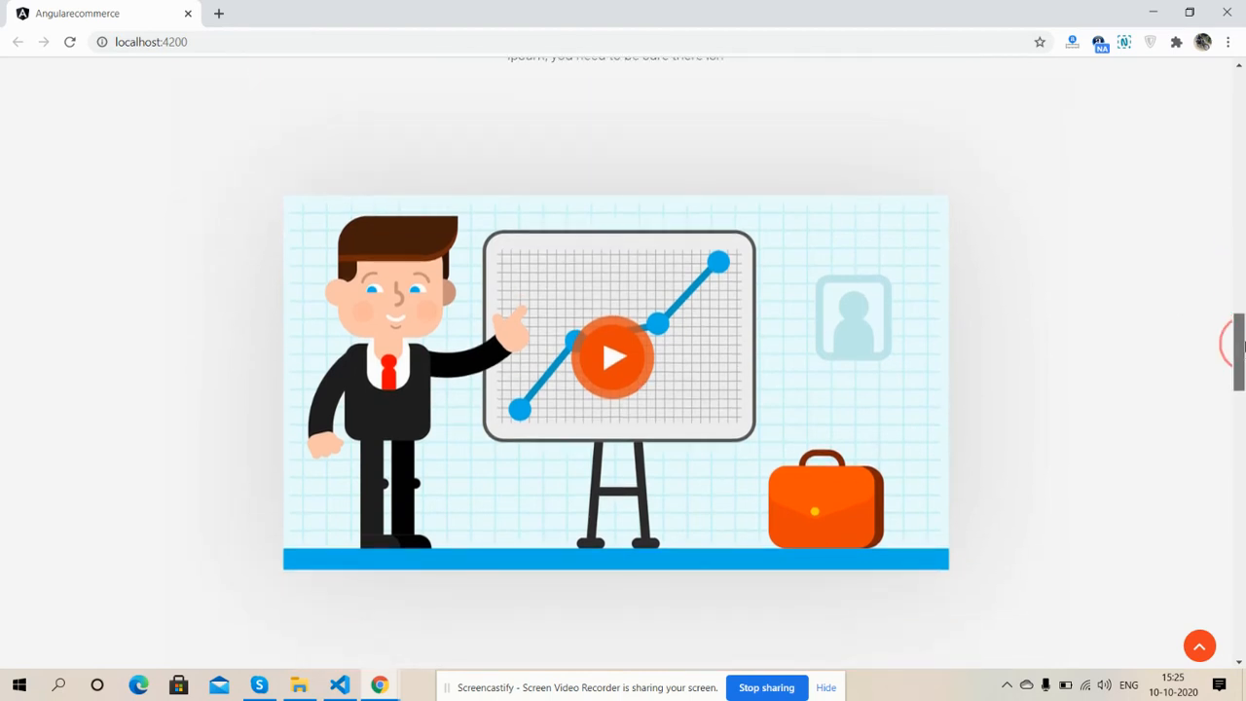
{"action": "scroll", "scroll_direction": "down", "scroll_amount": 3}
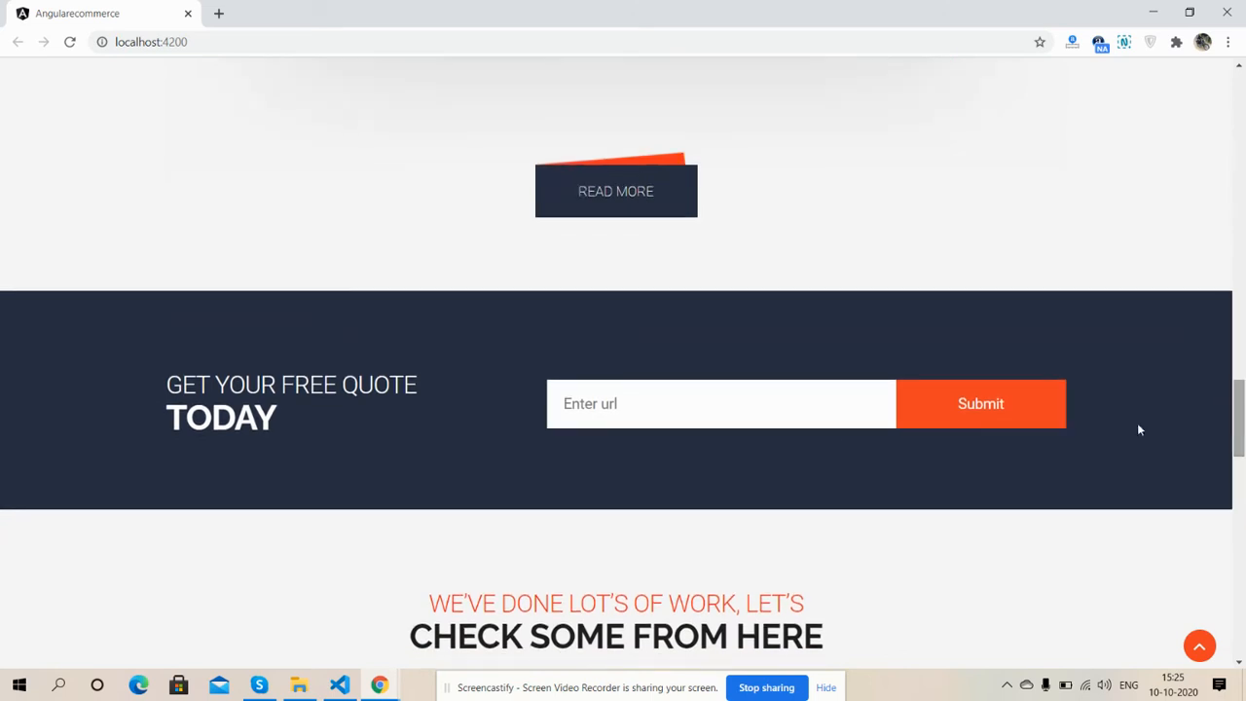
{"action": "scroll", "scroll_direction": "down", "scroll_amount": 3}
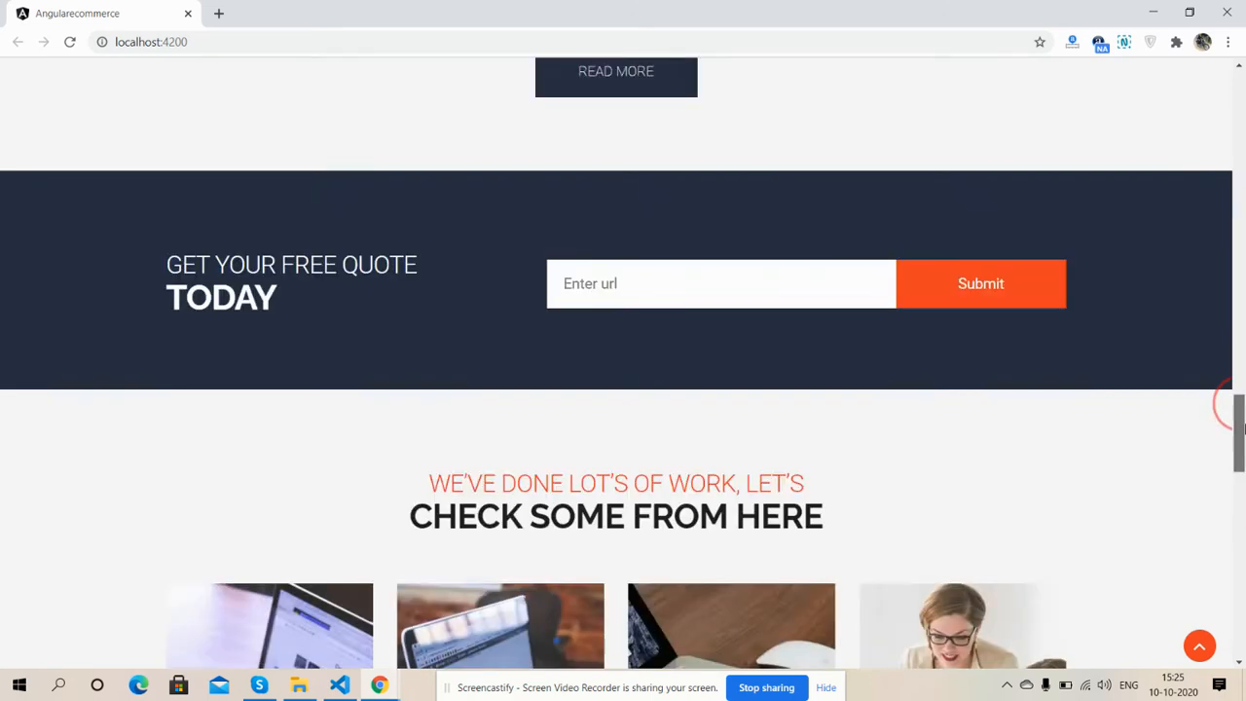
{"action": "scroll", "scroll_direction": "down", "scroll_amount": 3}
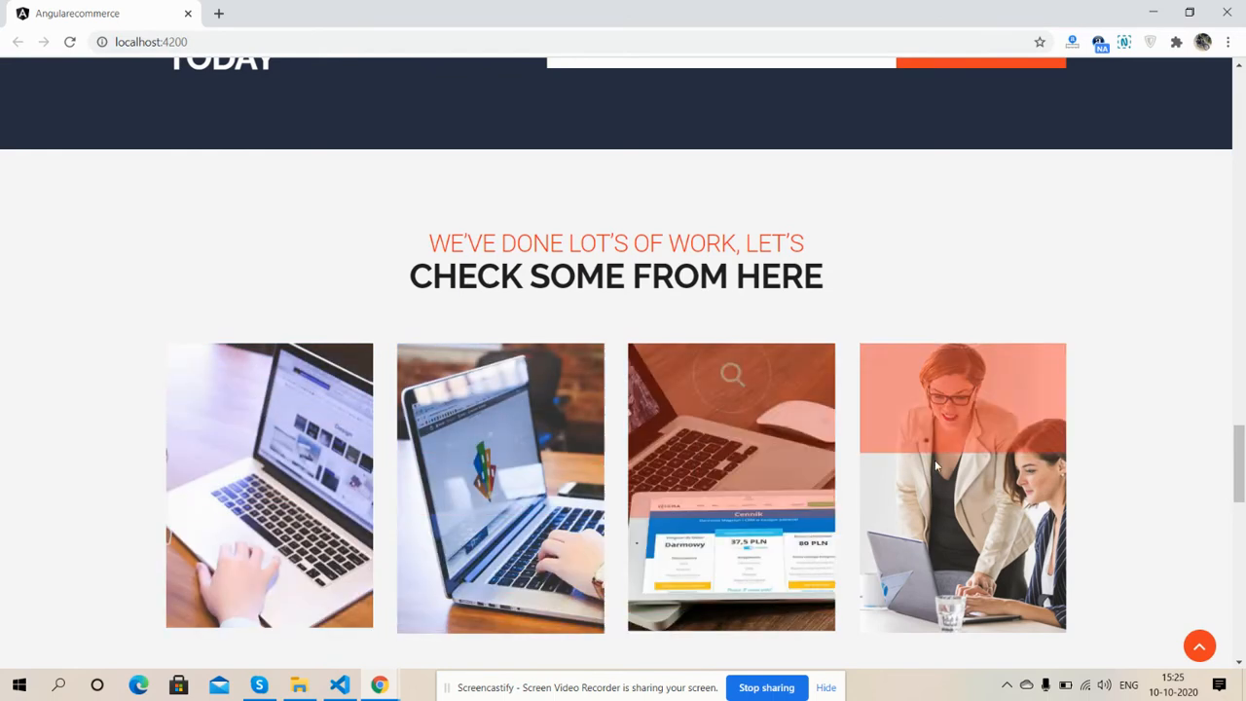
{"action": "scroll", "scroll_direction": "down", "scroll_amount": 3}
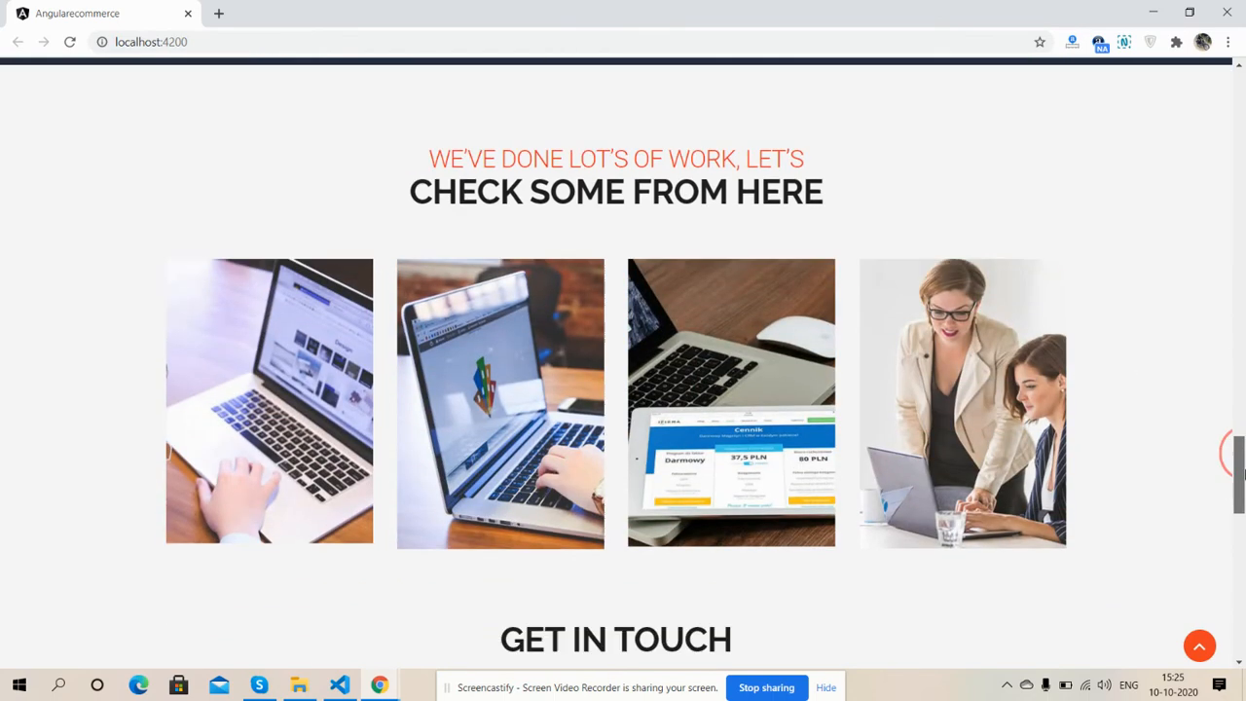
{"action": "scroll", "scroll_direction": "down", "scroll_amount": 3}
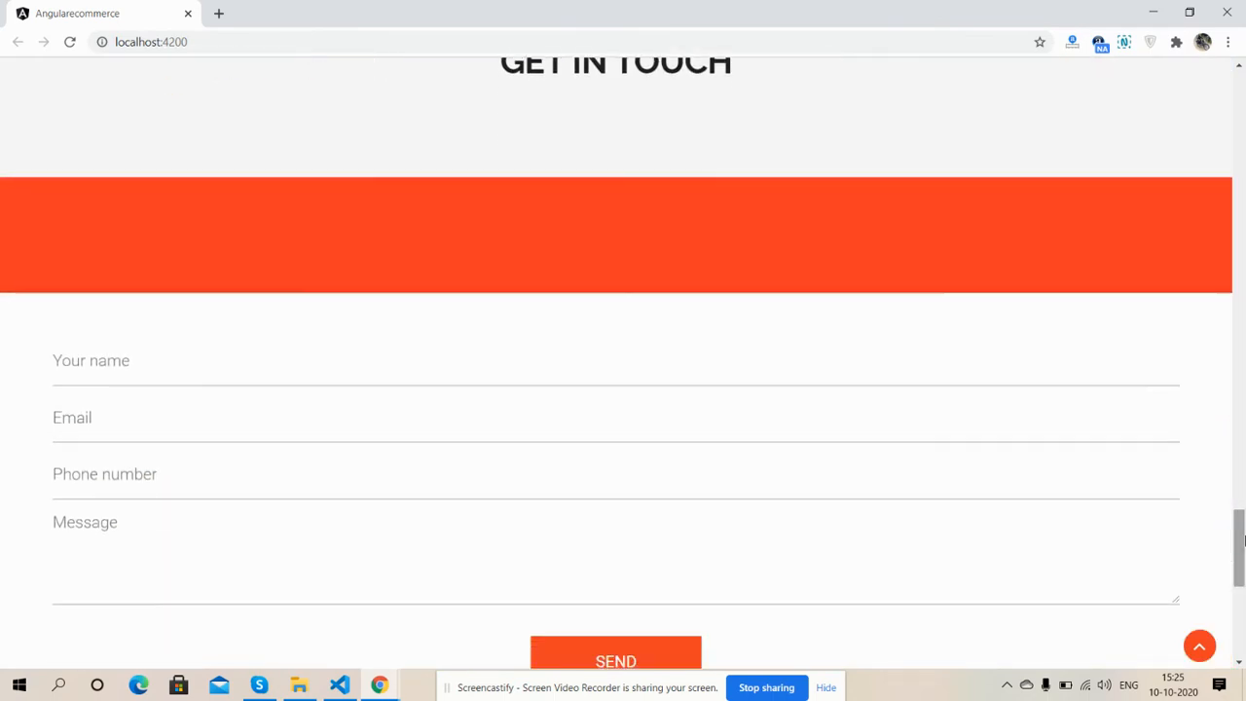
{"action": "scroll", "scroll_direction": "down", "scroll_amount": 3}
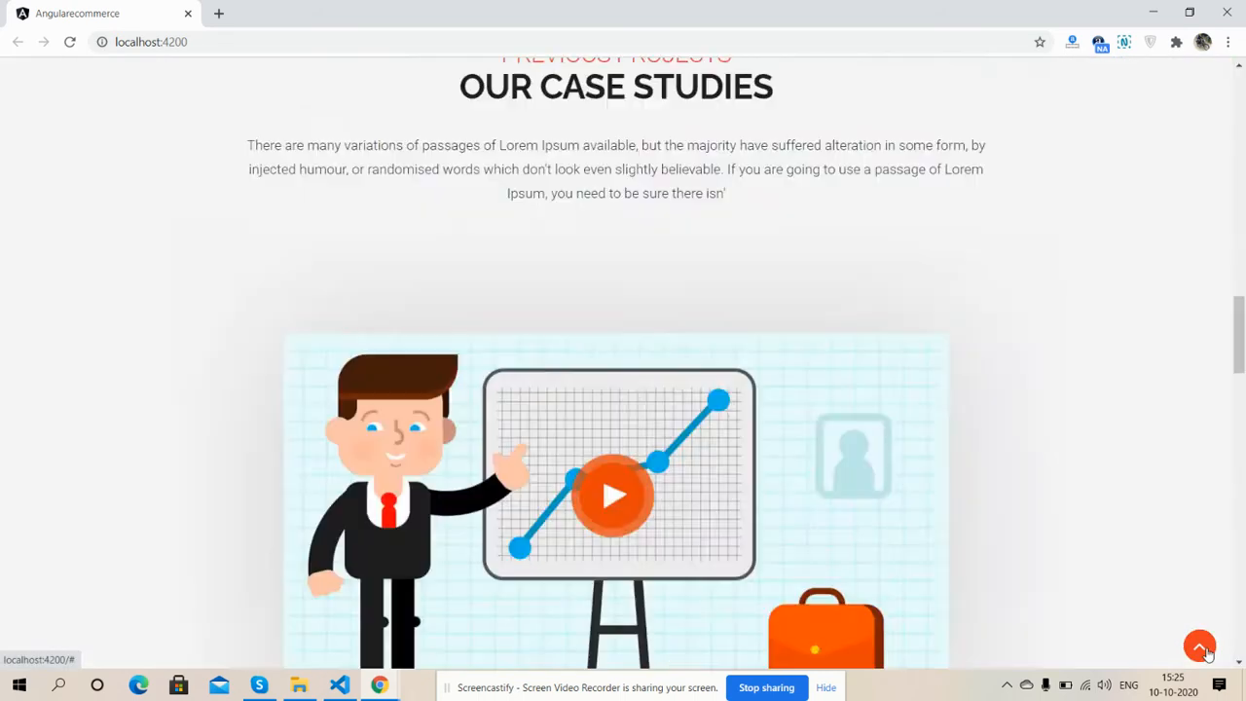
Return to the top of the page and open DevTools via Inspect.
{"action": "left_click", "coordinate": [1198, 646]}
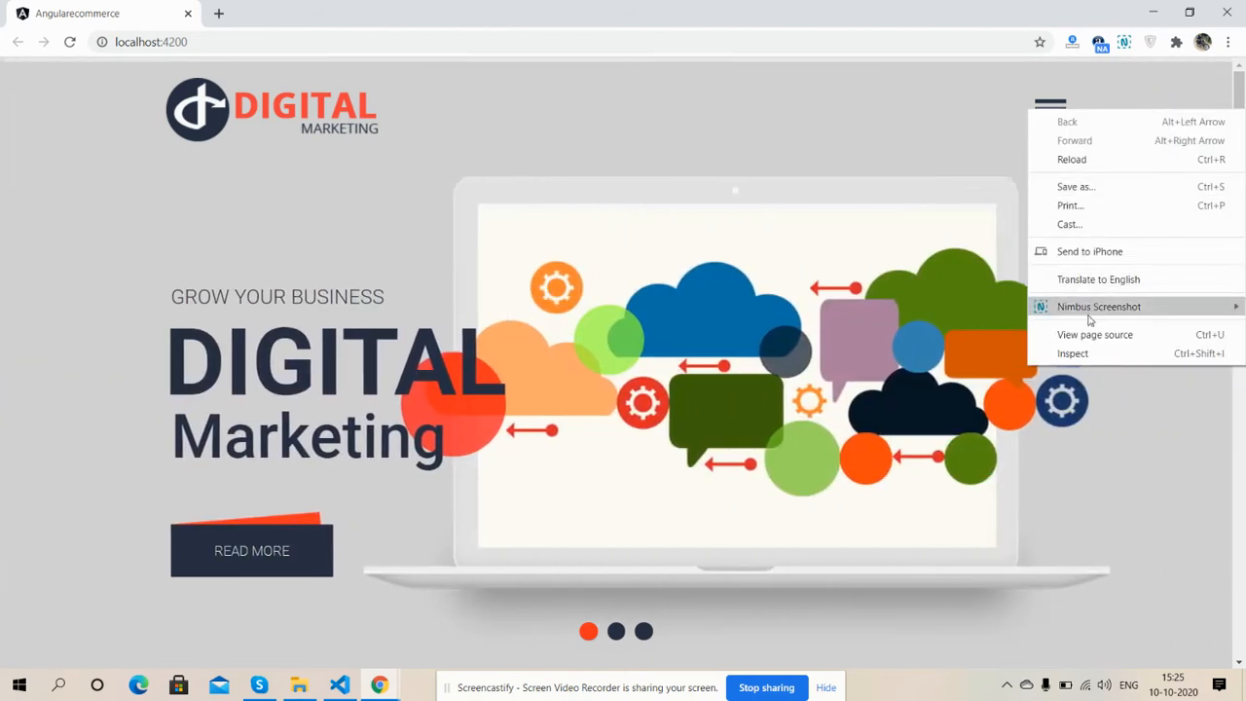
{"action": "left_click", "coordinate": [1072, 353]}
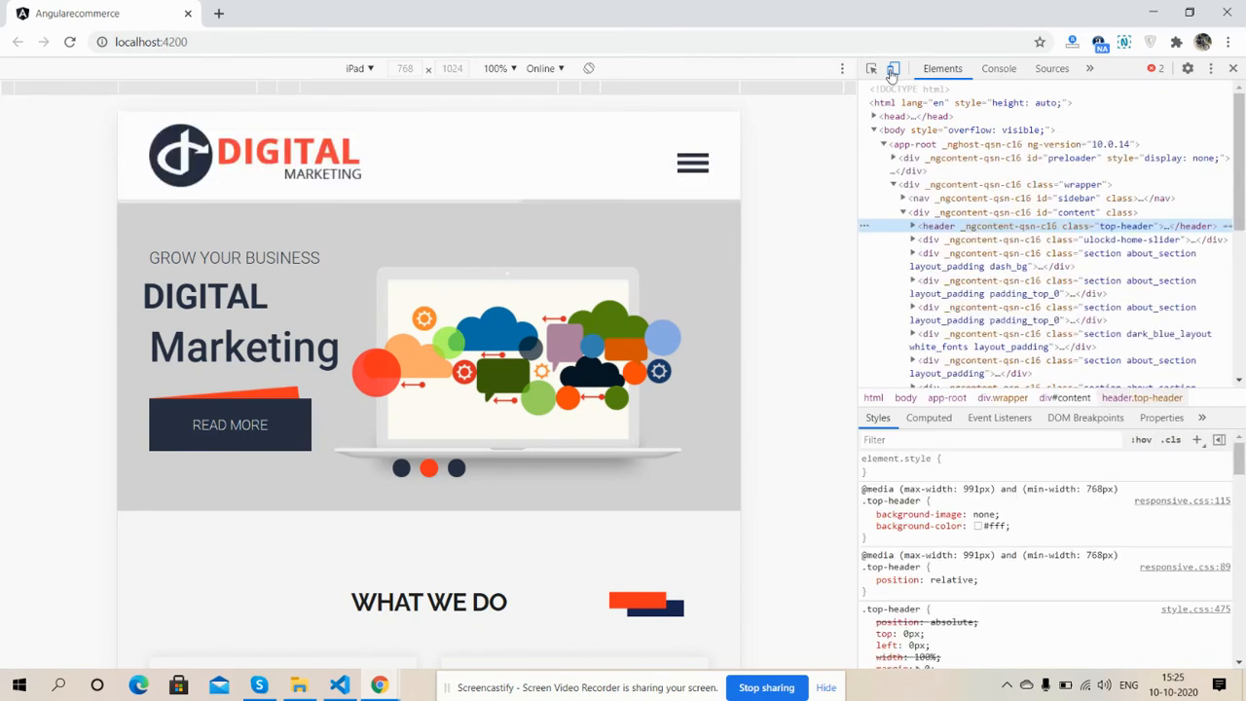
Emulate an iPhone X at 100% zoom and scroll through the mobile layout.
{"action": "left_click", "coordinate": [356, 68]}
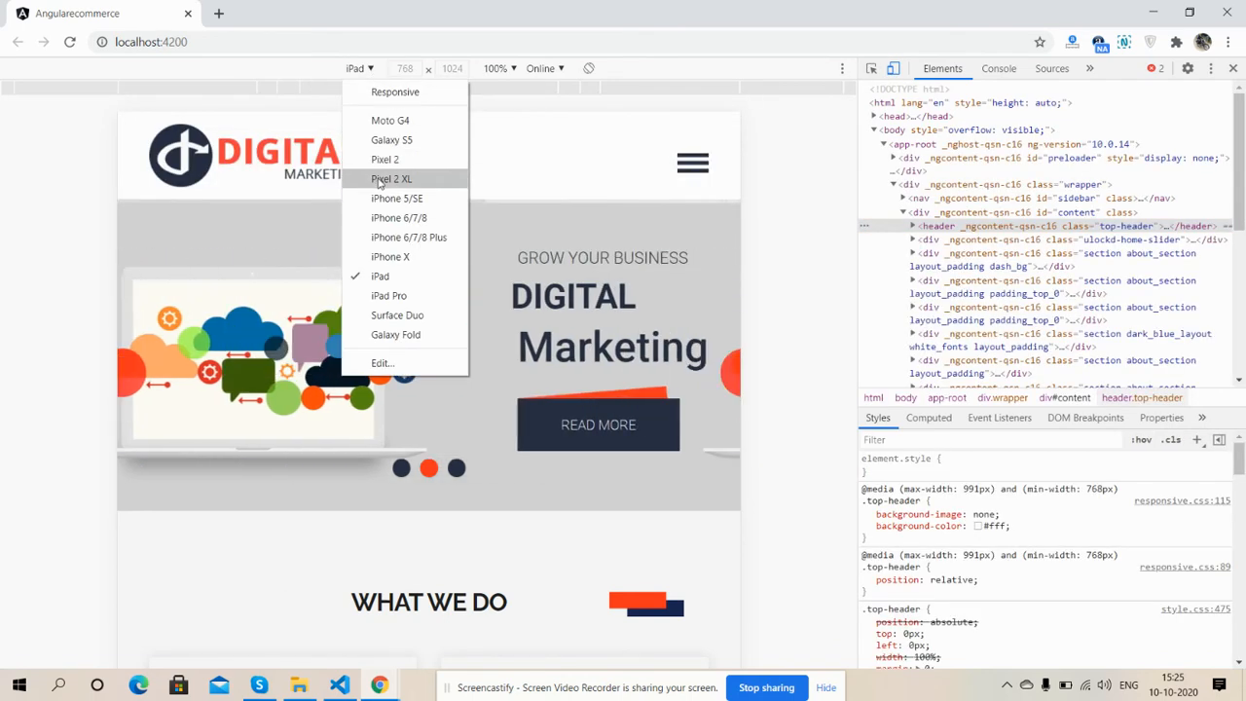
{"action": "left_click", "coordinate": [389, 256]}
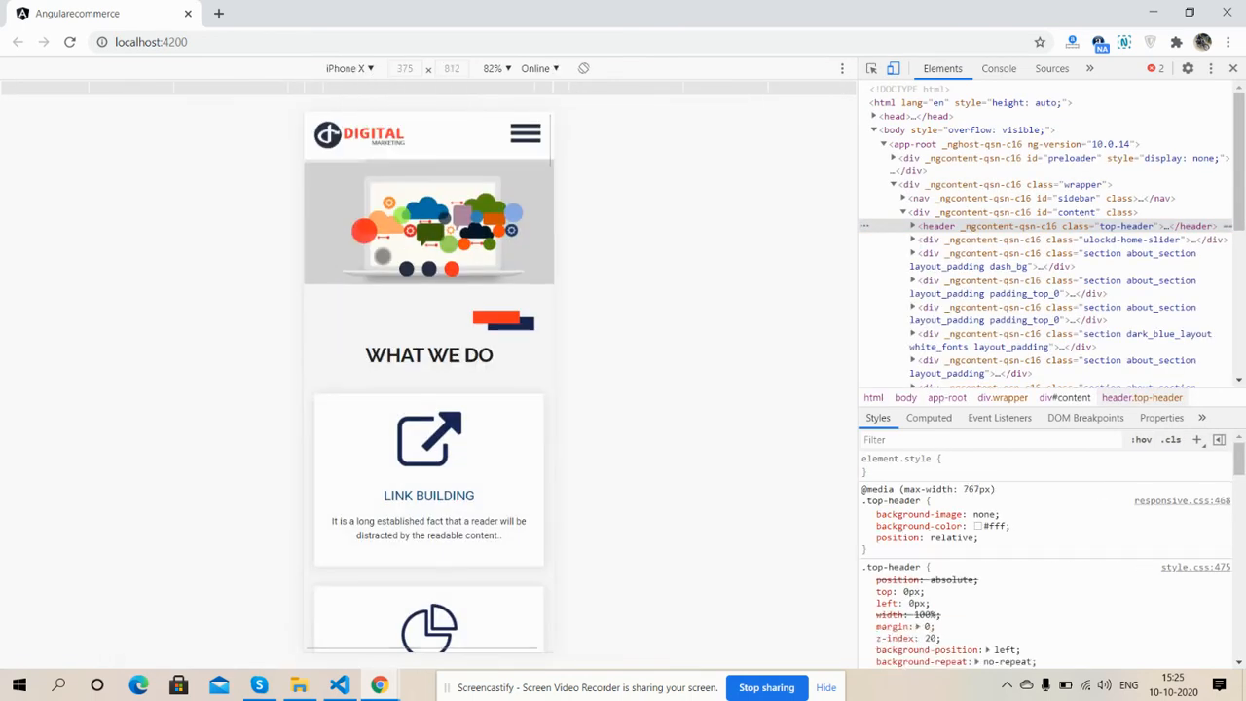
{"action": "left_click", "coordinate": [494, 68]}
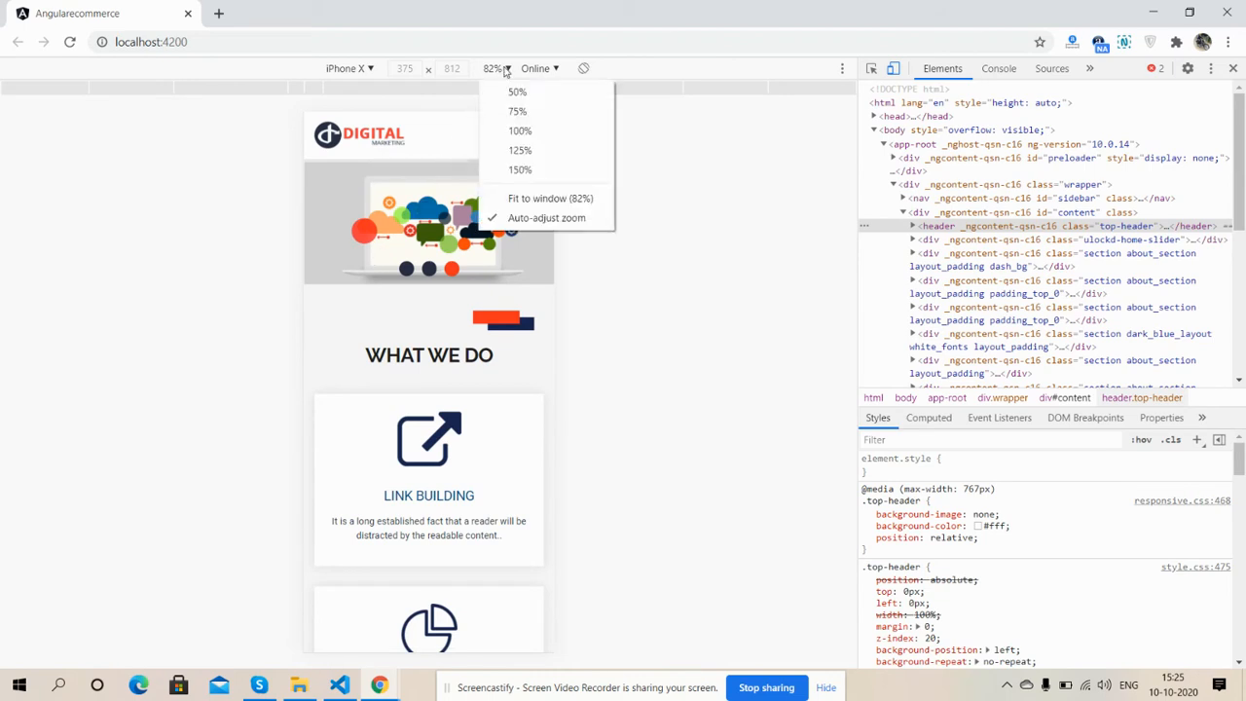
{"action": "left_click", "coordinate": [520, 131]}
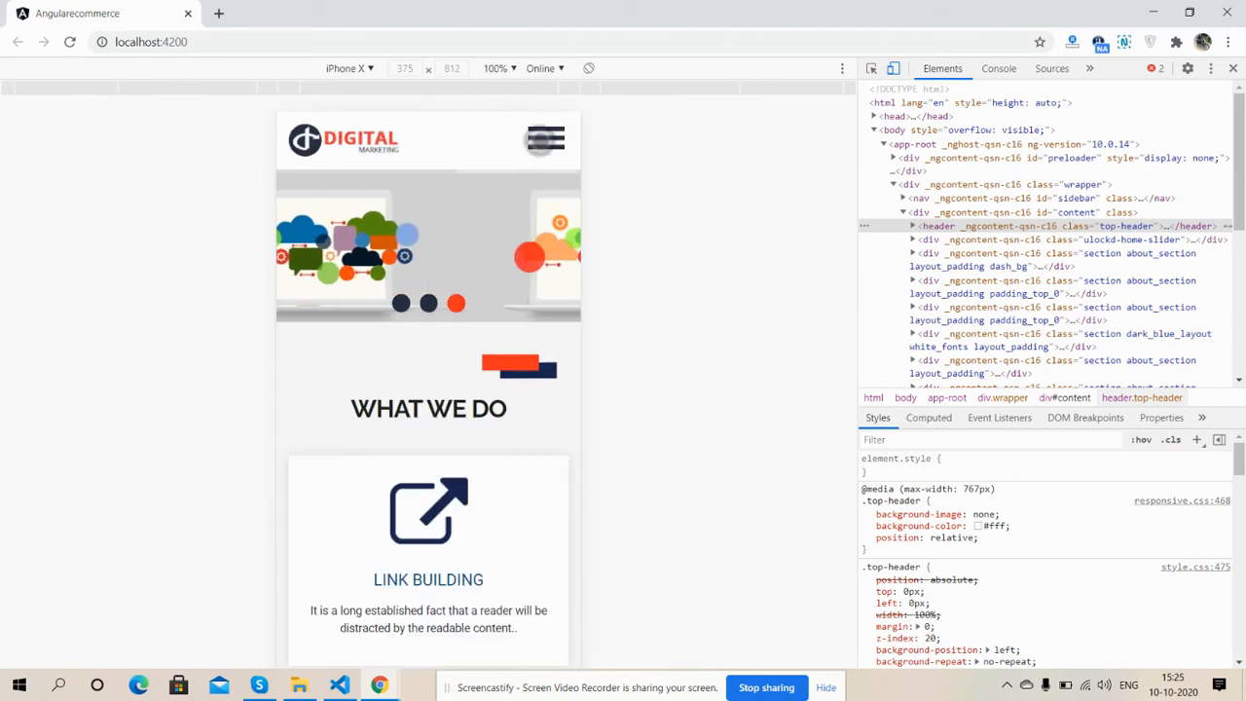
{"action": "scroll", "scroll_direction": "down", "scroll_amount": 3}
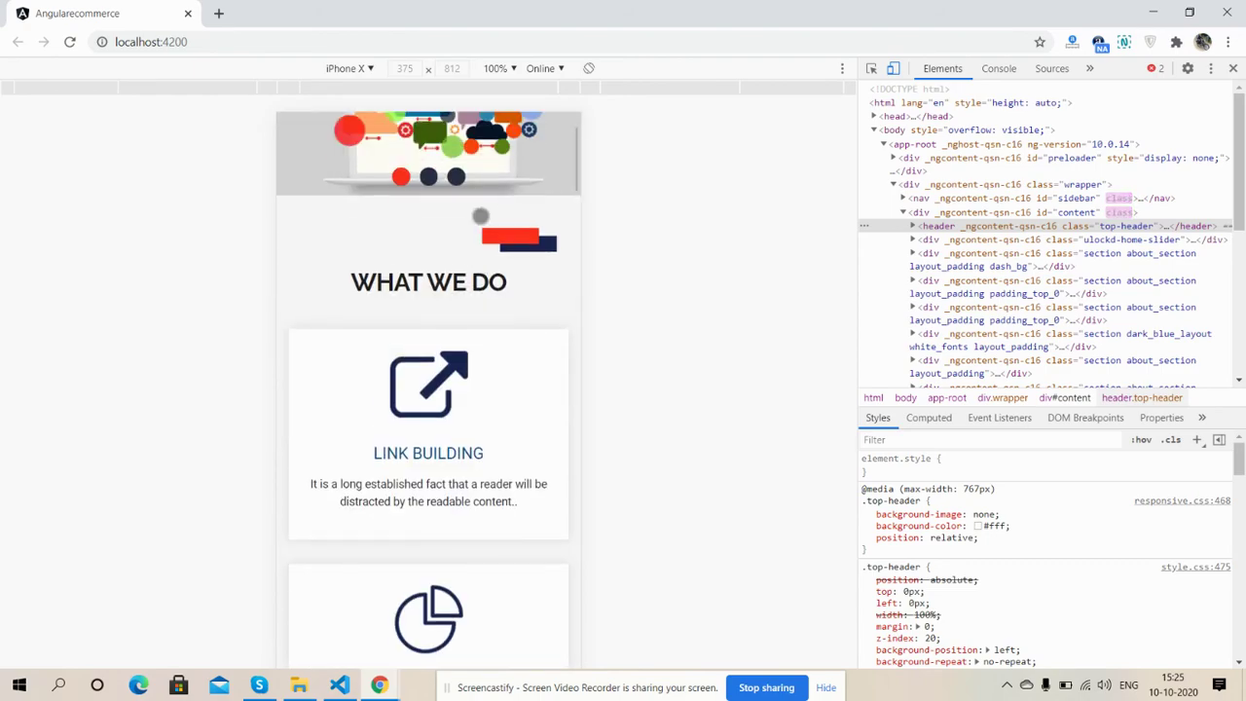
{"action": "scroll", "scroll_direction": "down", "scroll_amount": 3}
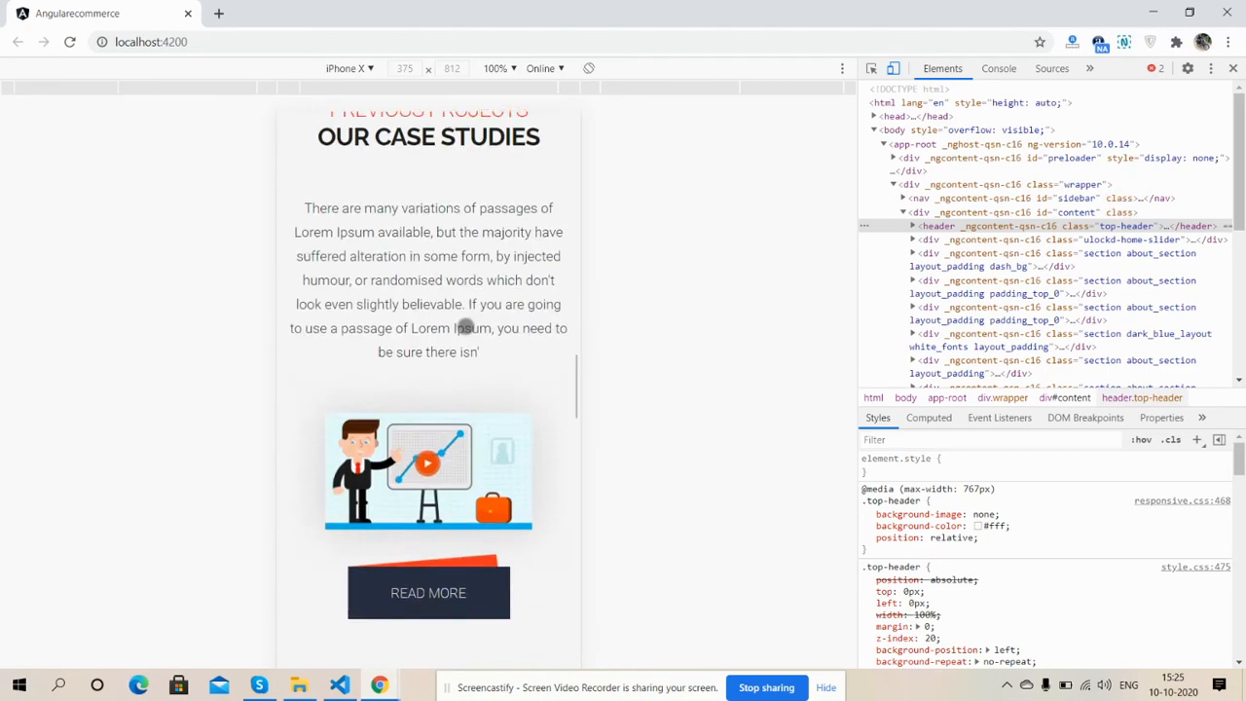
{"action": "scroll", "scroll_direction": "down", "scroll_amount": 3}
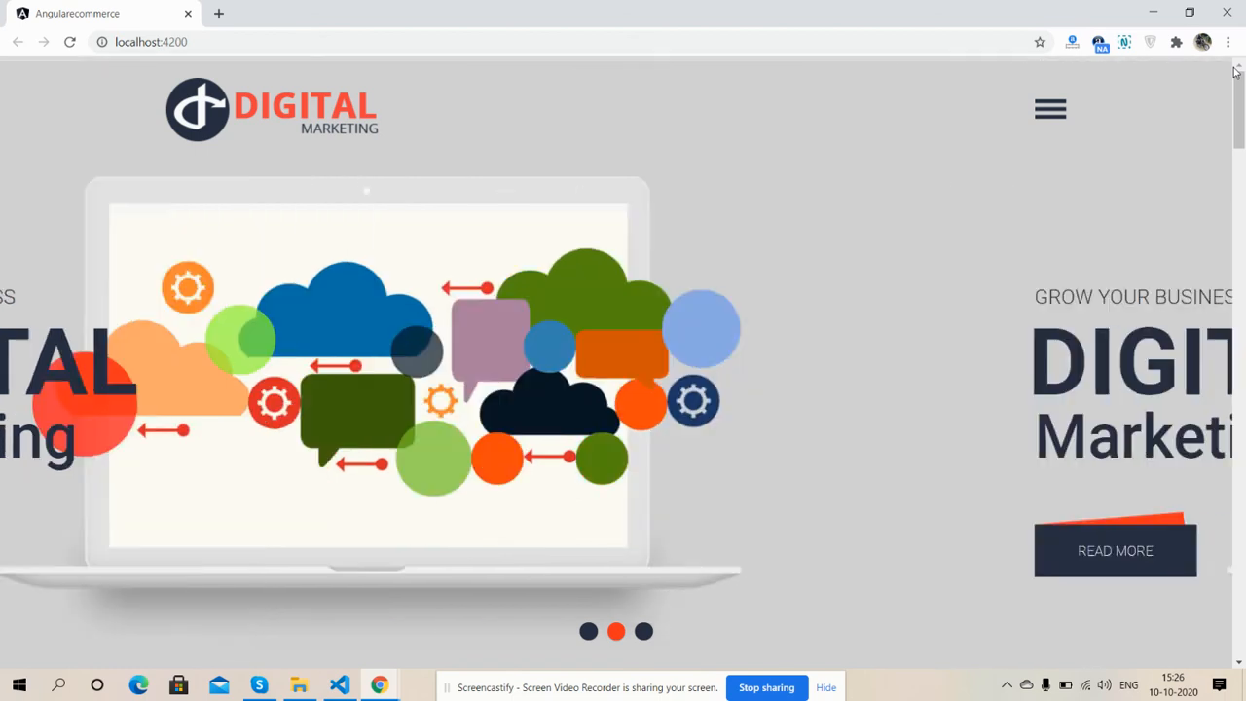
In full desktop view, set the banner to the Grow Your Business slide.
{"action": "left_click", "coordinate": [643, 631]}
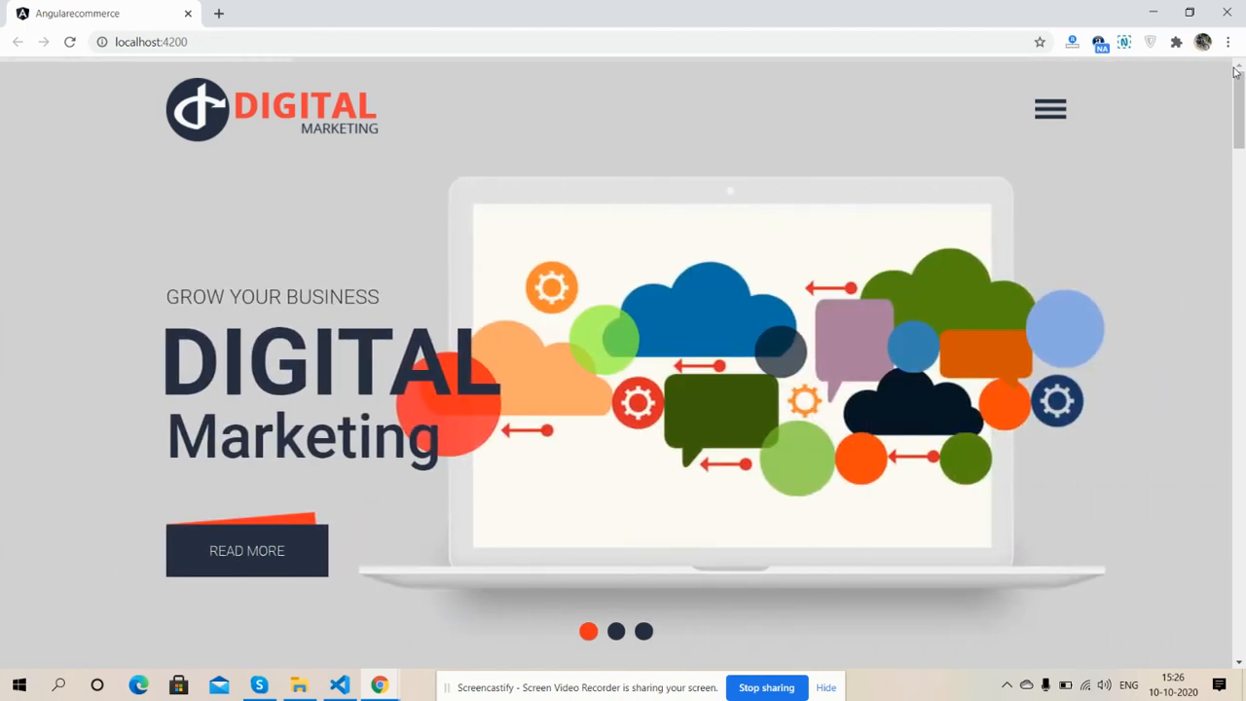
{"action": "mouse_move", "coordinate": [992, 395]}
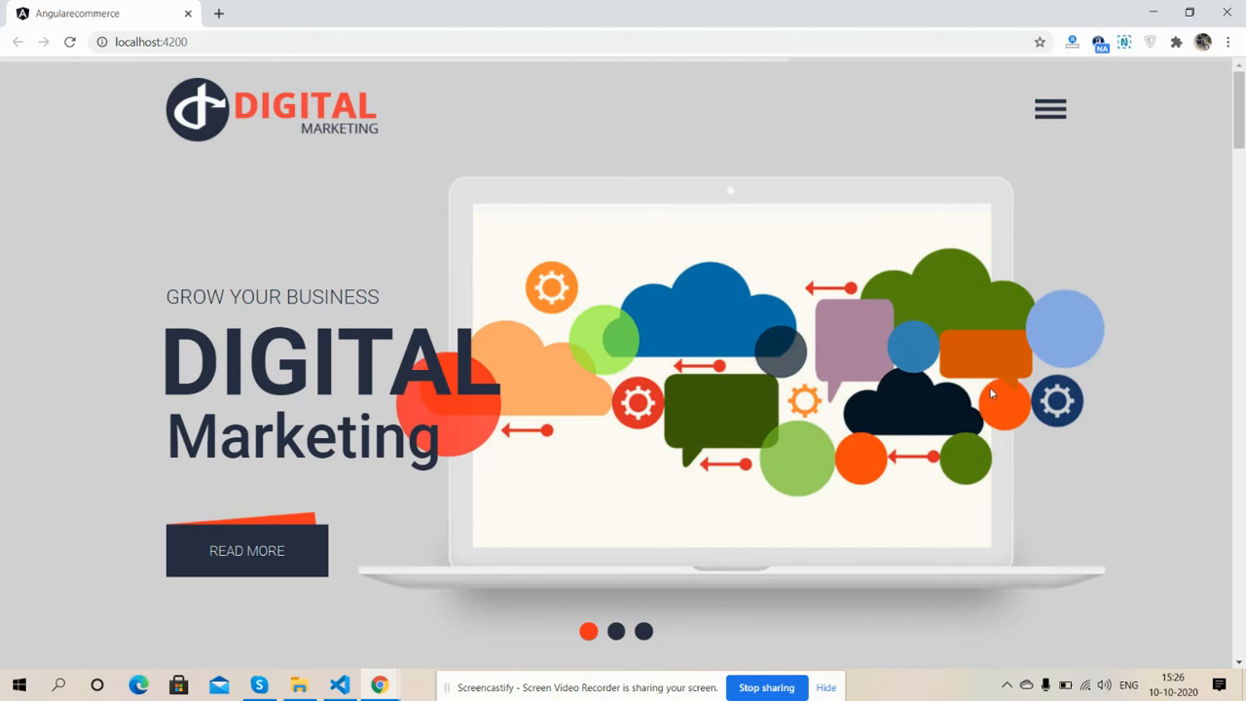
{"action": "mouse_move", "coordinate": [794, 648]}
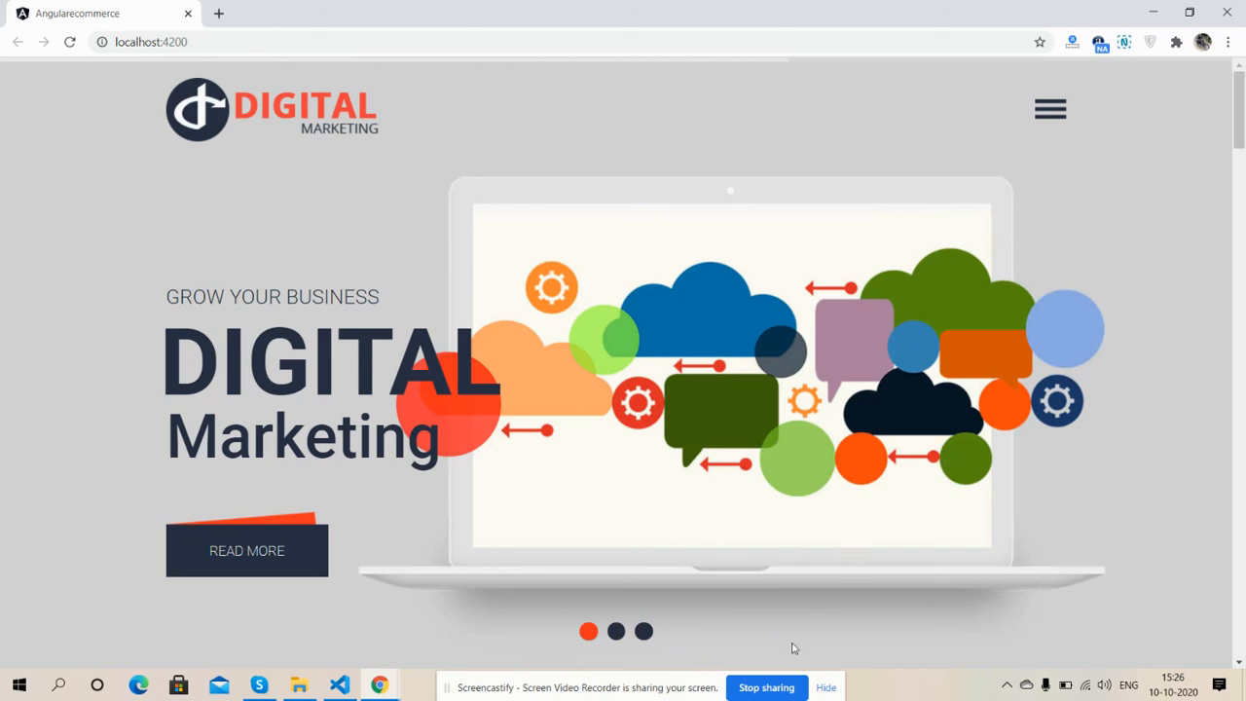